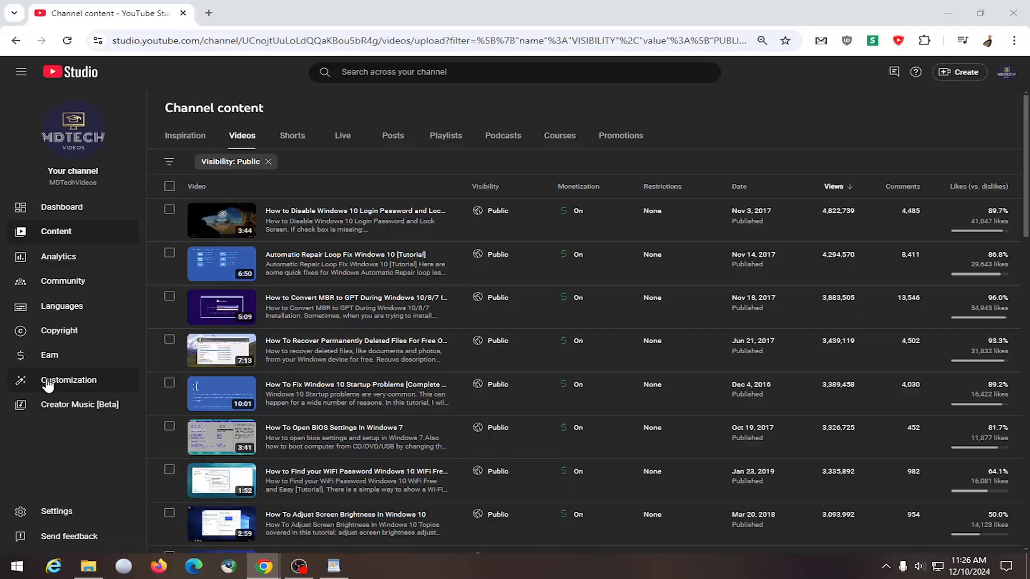
# Go to Customization in YouTube Studio to reach the channel's profile settings.
pyautogui.click(69, 380)
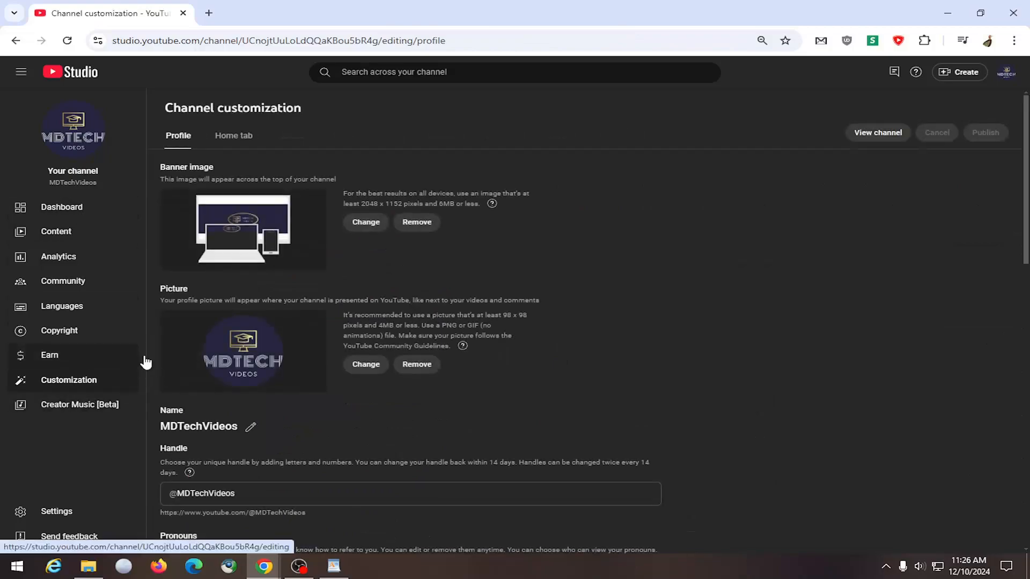
# In the Home tab layout, reach the Created playlists section and bring up its removal options.
pyautogui.click(233, 135)
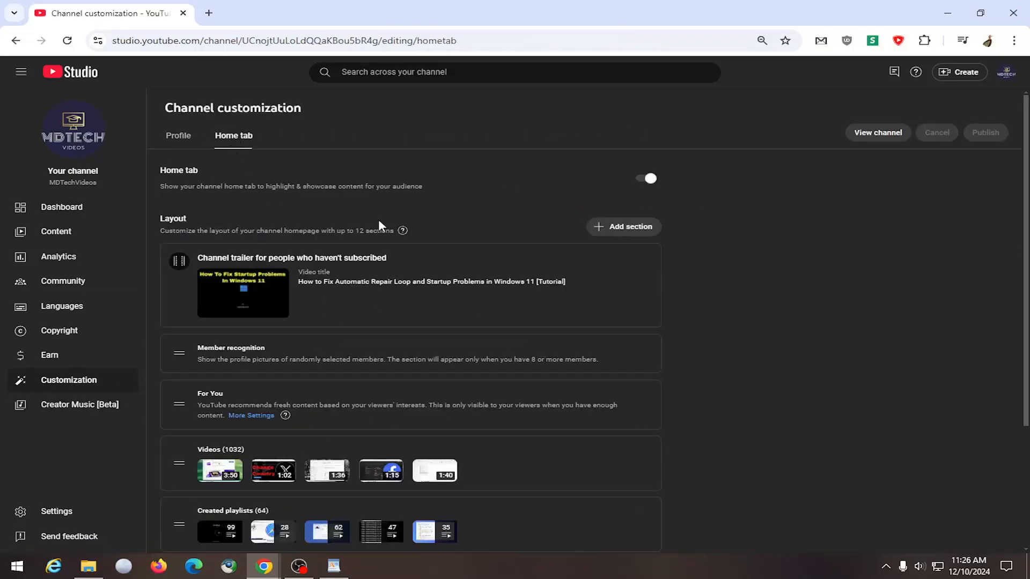
pyautogui.scroll(-3)
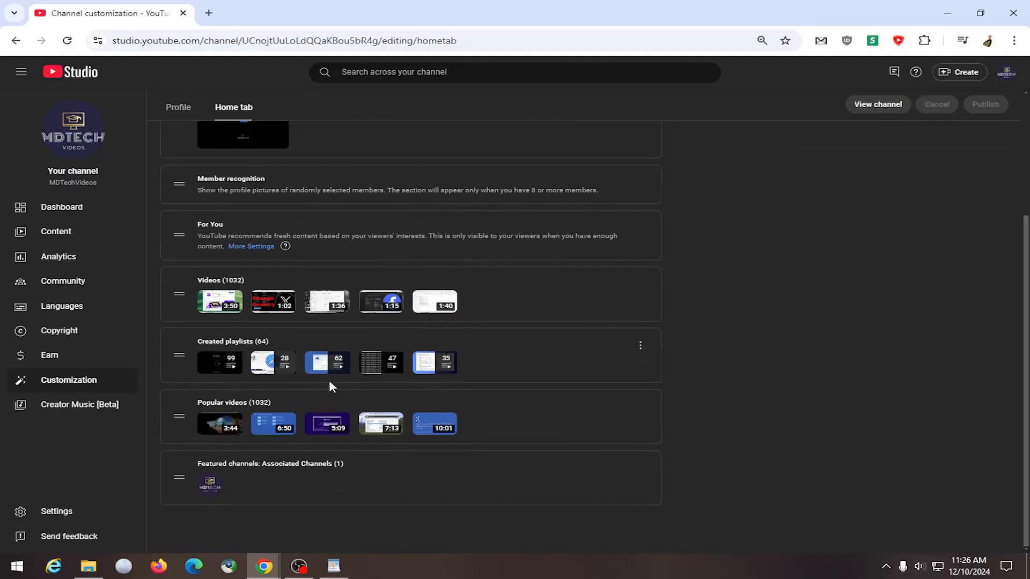
pyautogui.moveTo(640, 345)
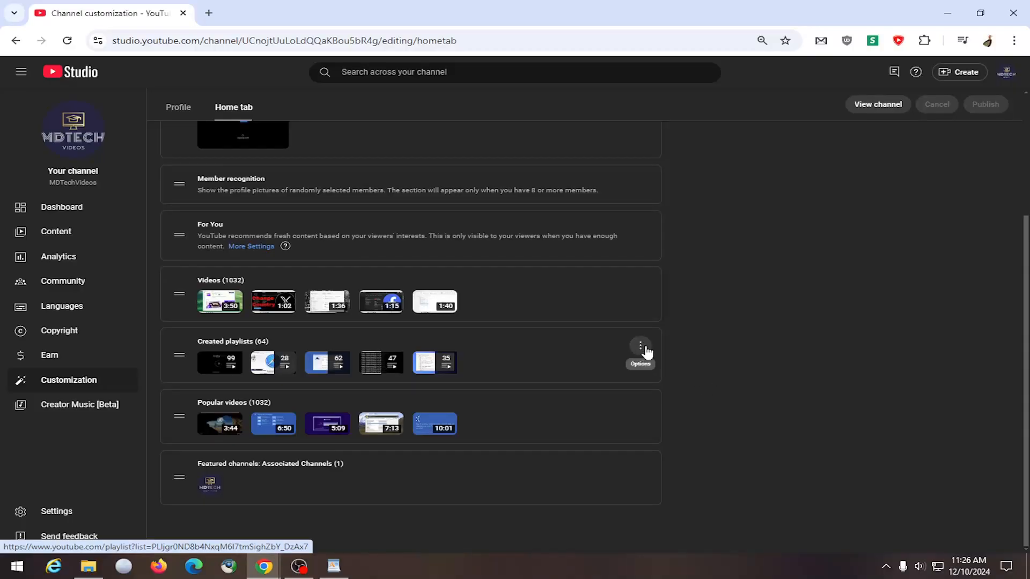
pyautogui.click(640, 347)
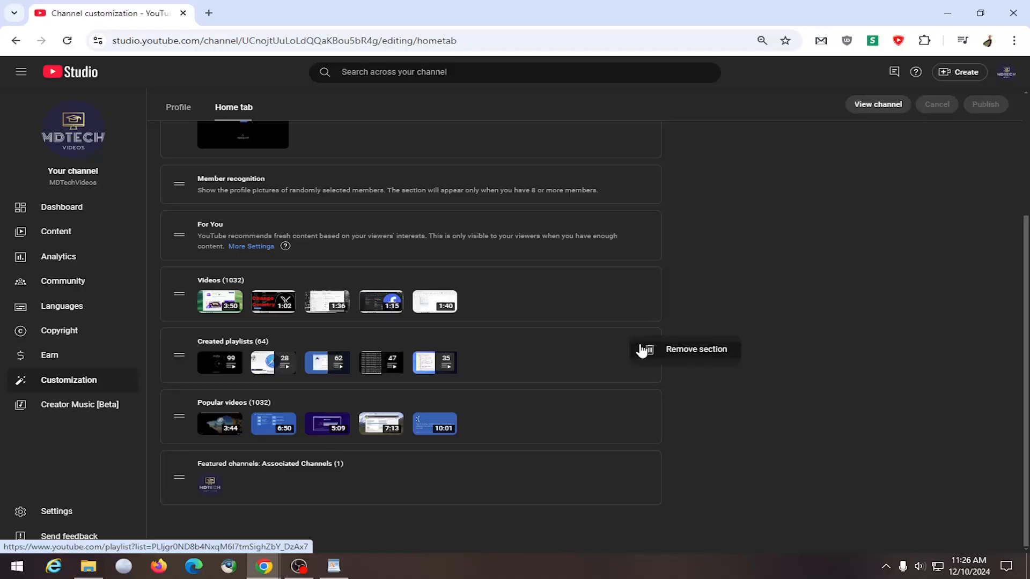
pyautogui.moveTo(679, 353)
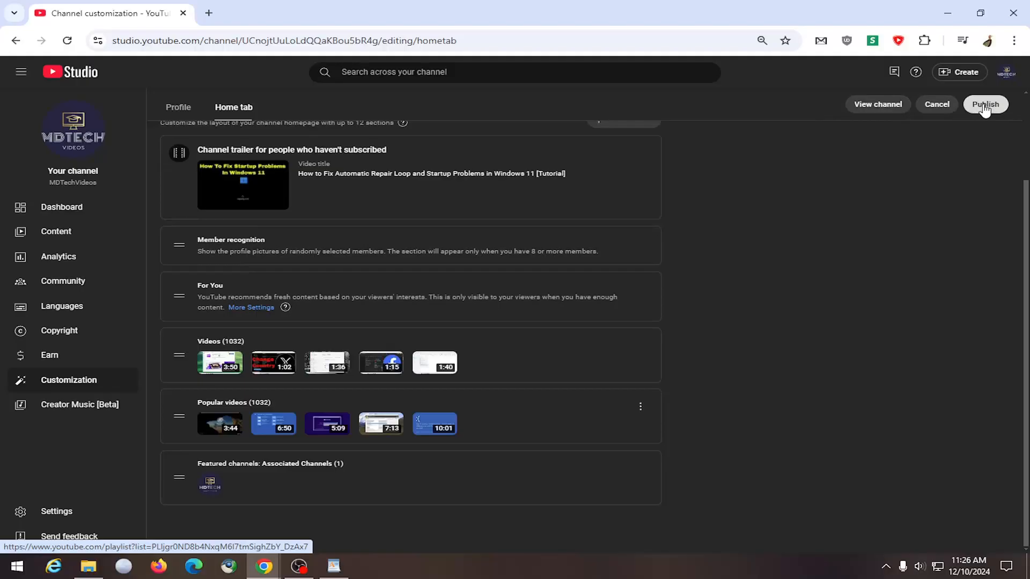
pyautogui.moveTo(894, 200)
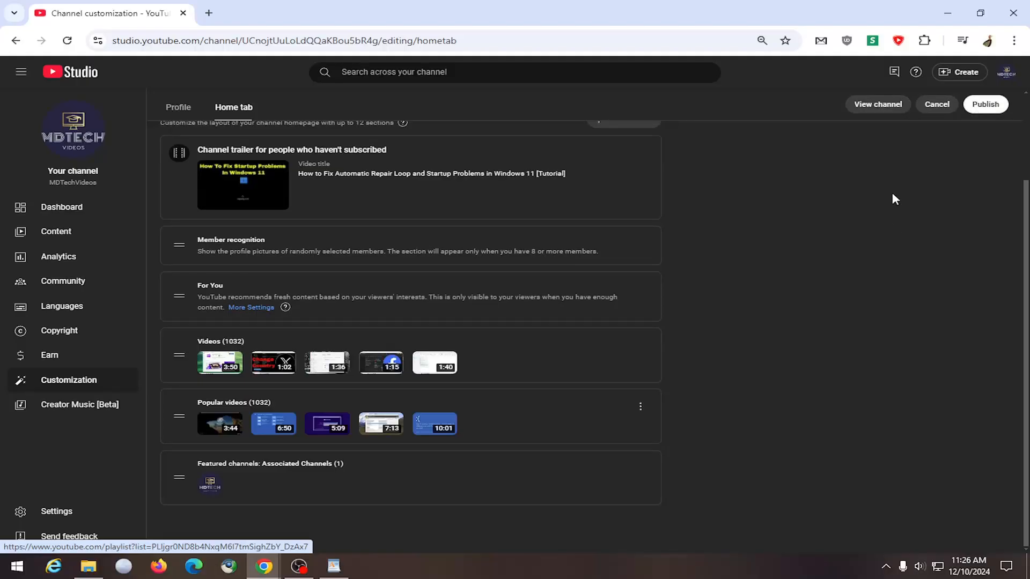